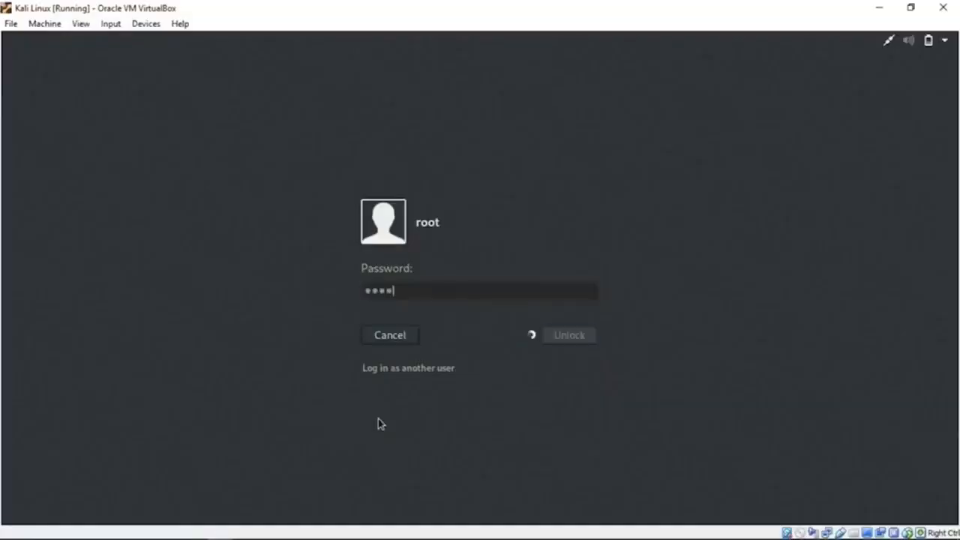
- Unlock the Kali VM root session and begin entering arp -a
click(569, 334)
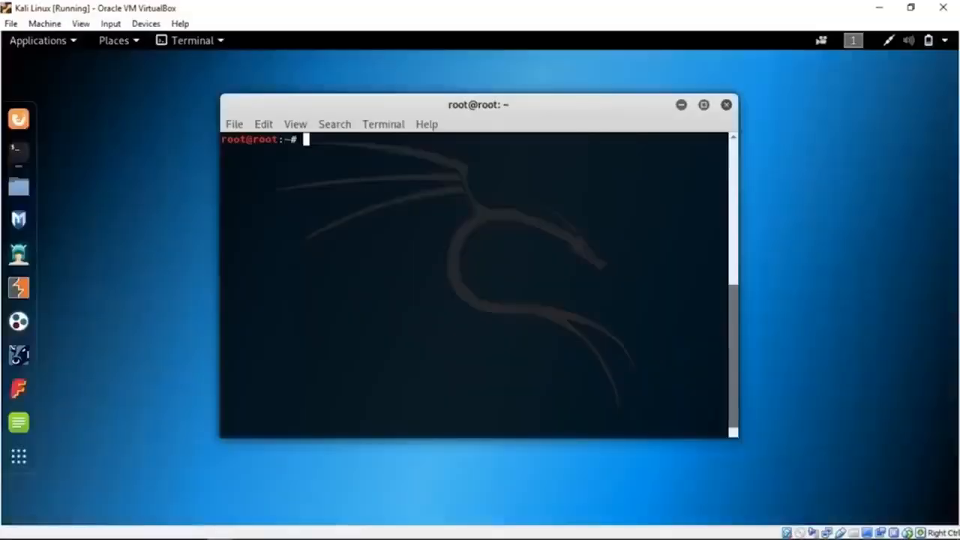
text(arp -a)
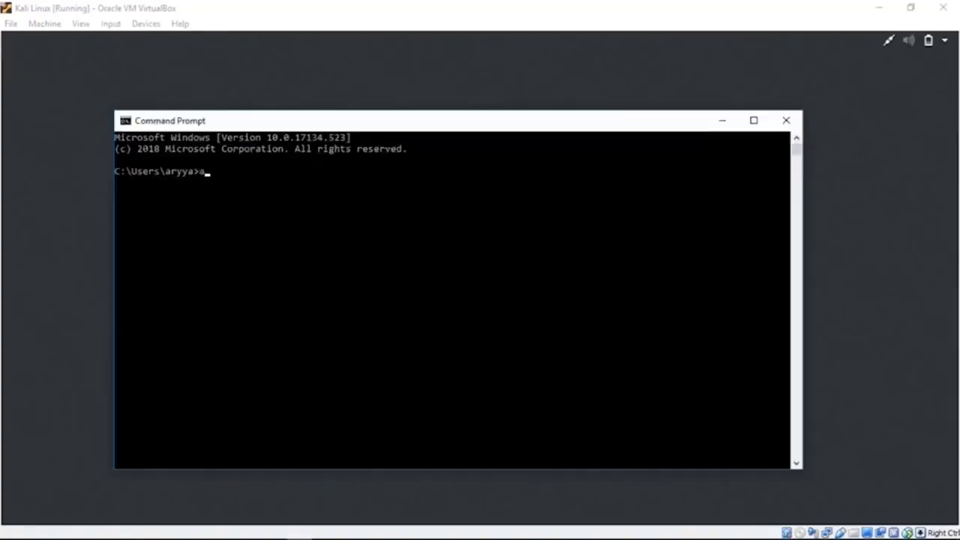
- List the host's ARP table with arp -a and scroll through the interface entries
text(rp -a)
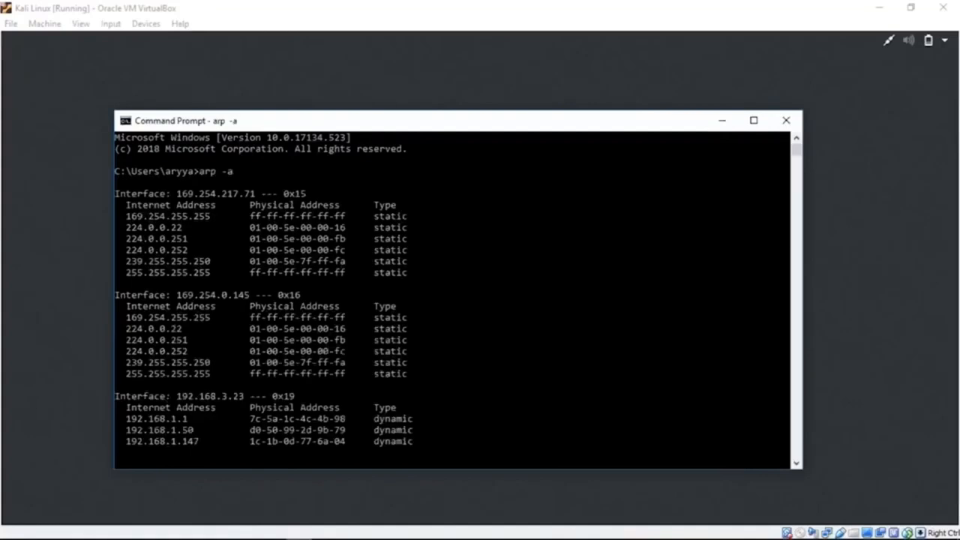
scroll(down, 3)
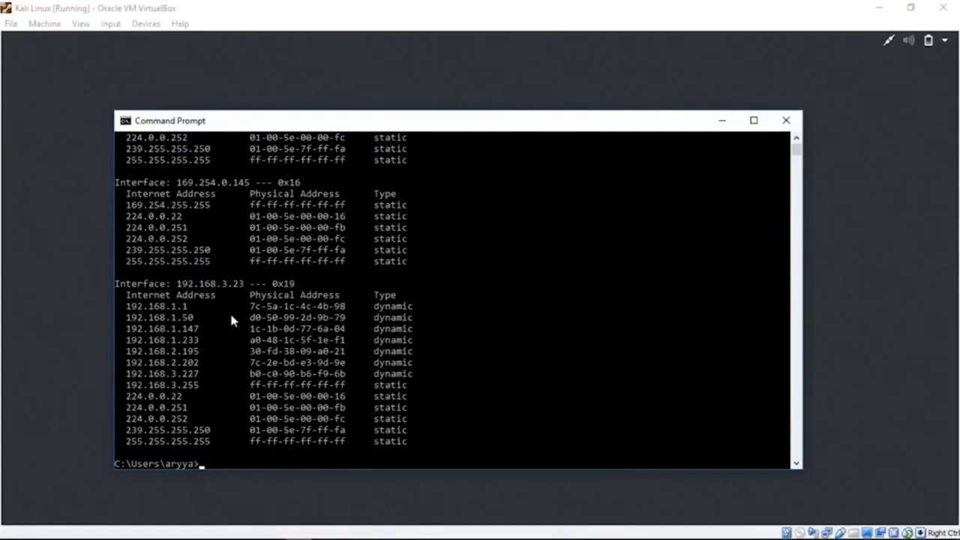
mouse_move(343, 385)
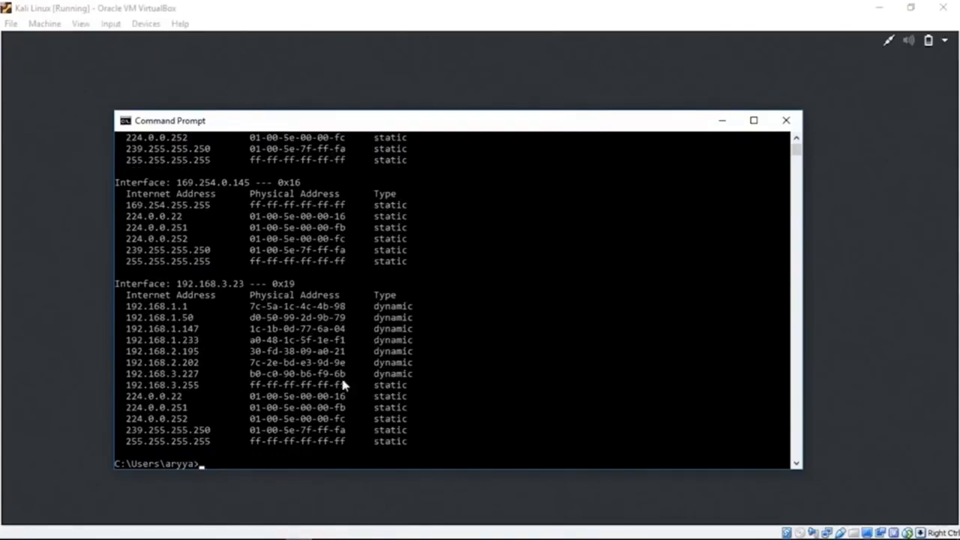
mouse_move(439, 404)
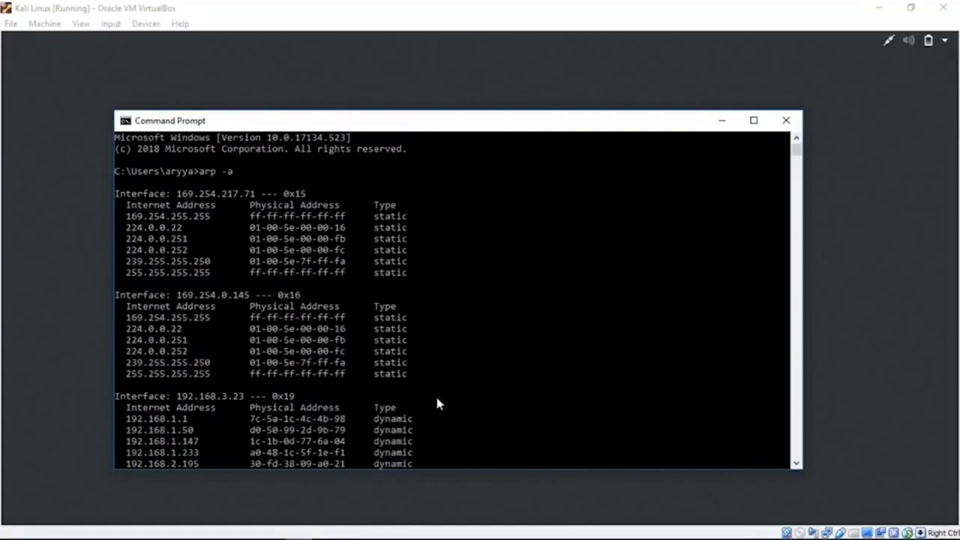
mouse_move(653, 137)
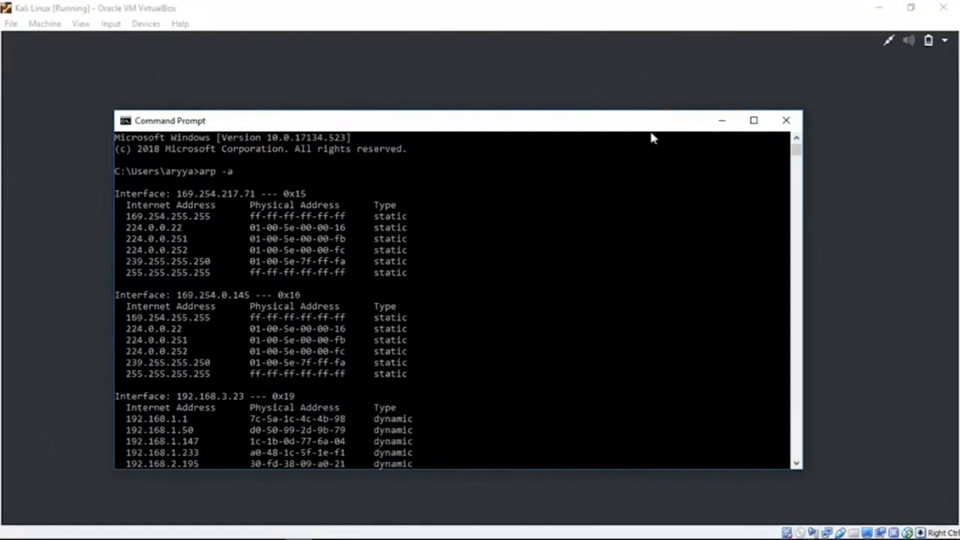
mouse_move(647, 136)
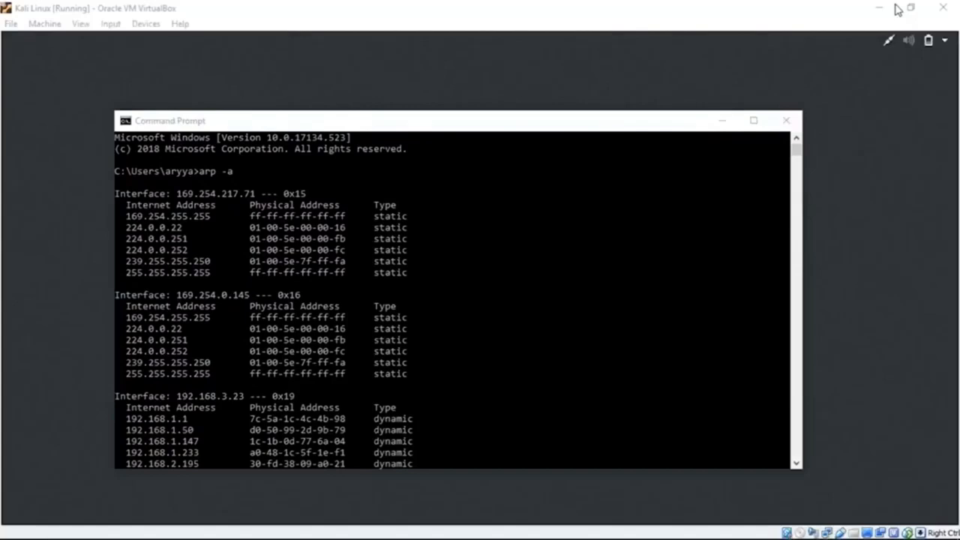
mouse_move(746, 55)
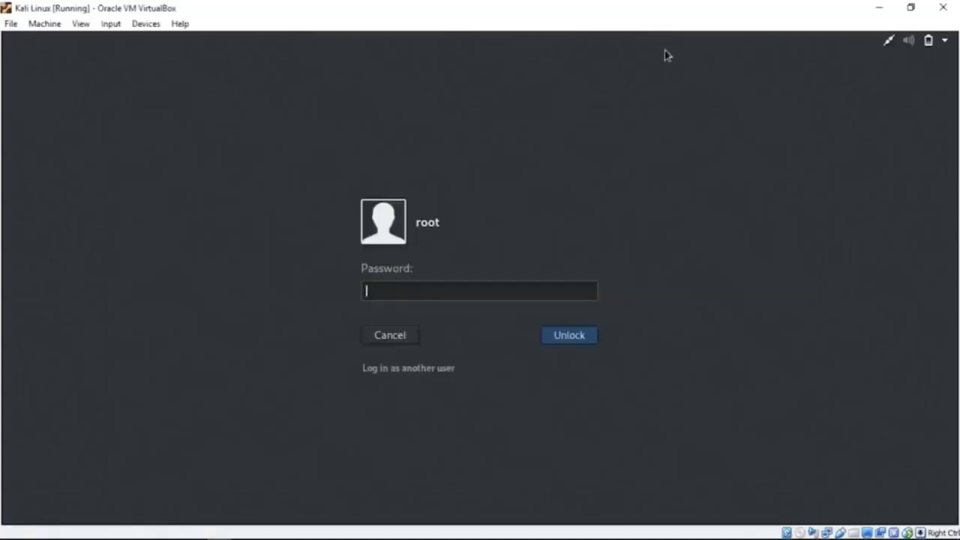
mouse_move(629, 159)
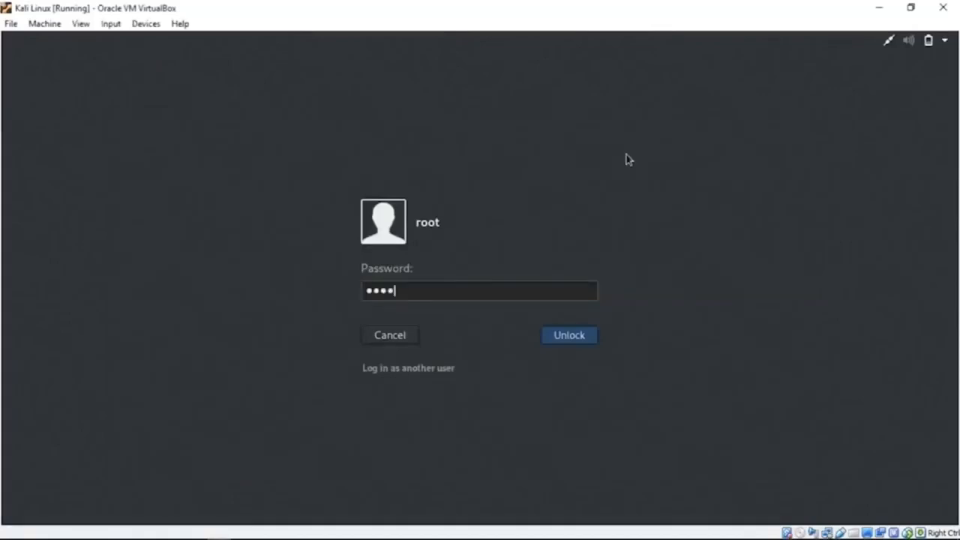
- Submit the root password to unlock the Kali virtual machine
click(569, 335)
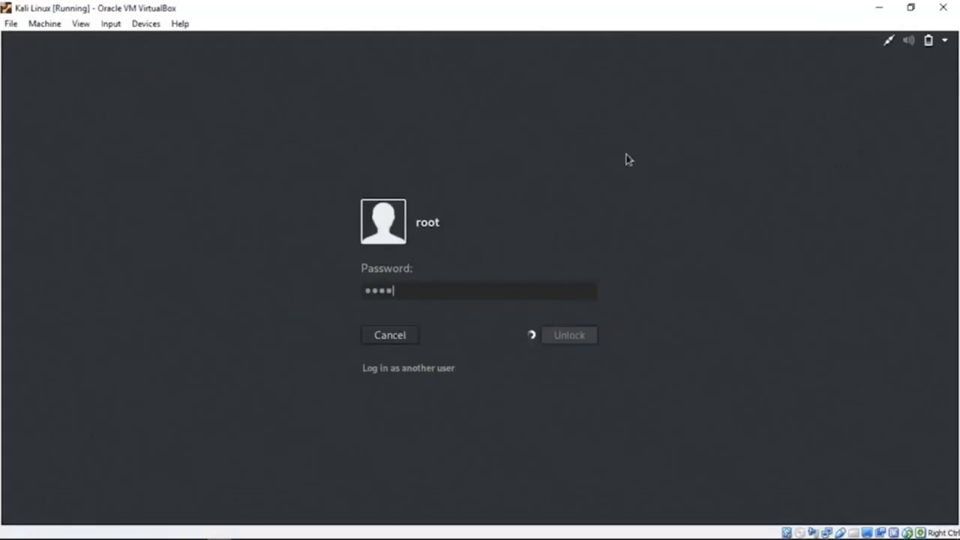
click(569, 335)
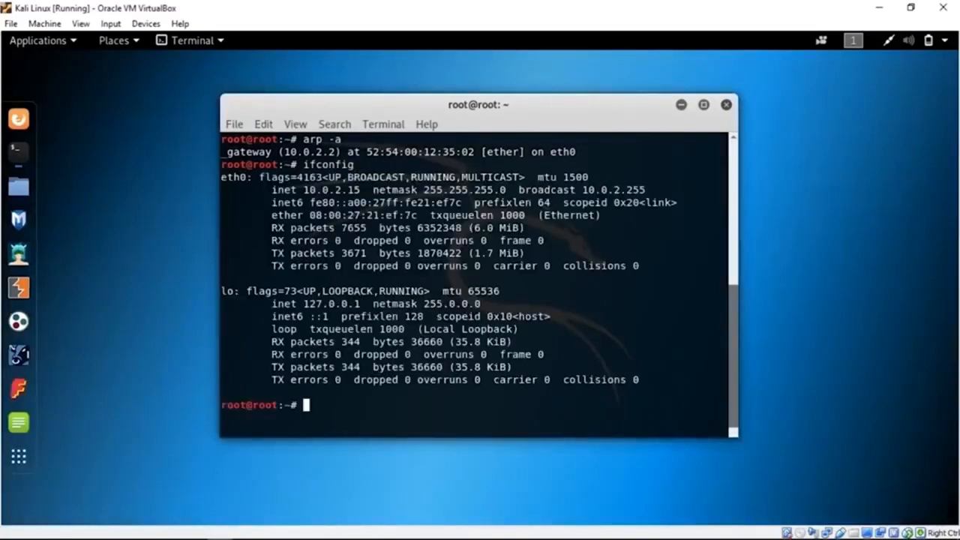
- Highlight part of eth0's inet6 address, then display macchanger --help options
double_click(394, 203)
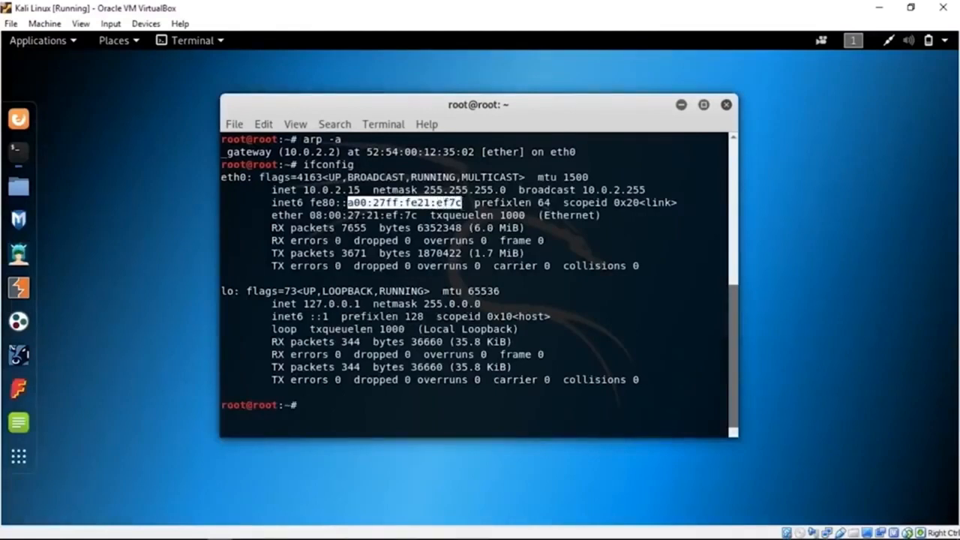
text(mac)
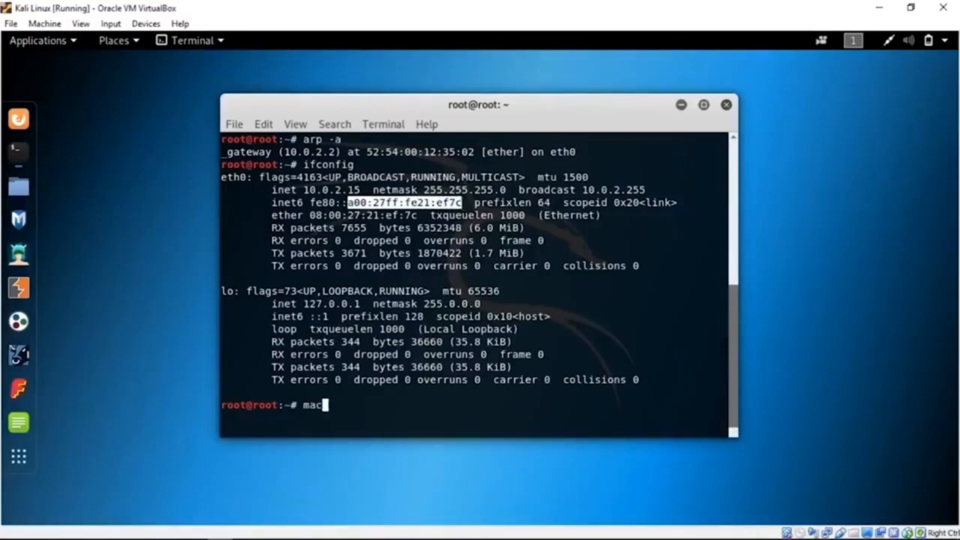
text(changer --)
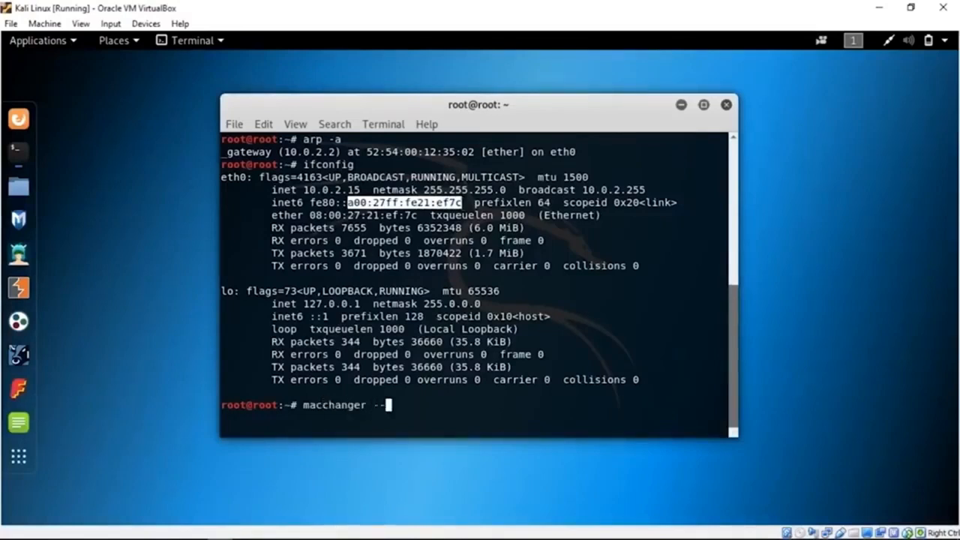
text(help)
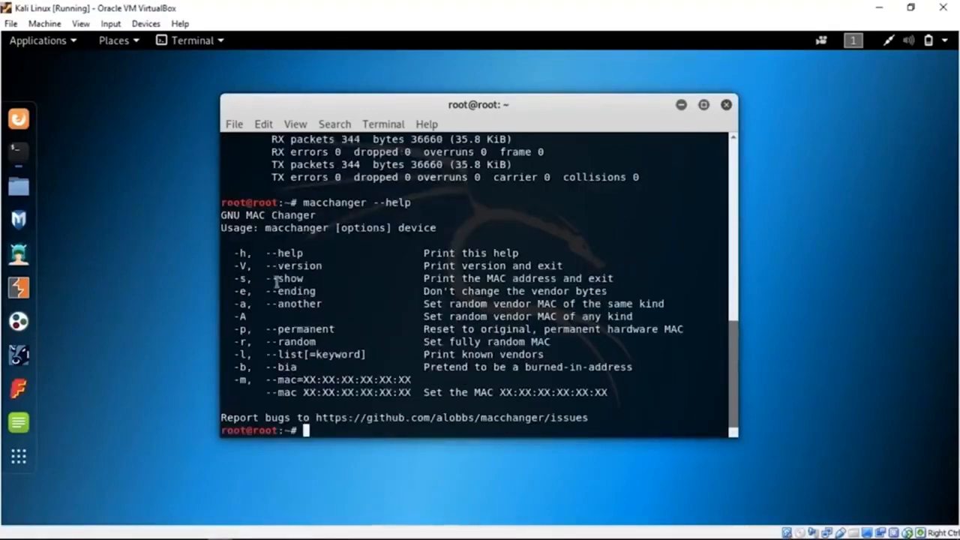
- Show eth0's current and permanent MAC, 08:00:27:21:ef:7c, with macchanger -s eth0
text(mach)
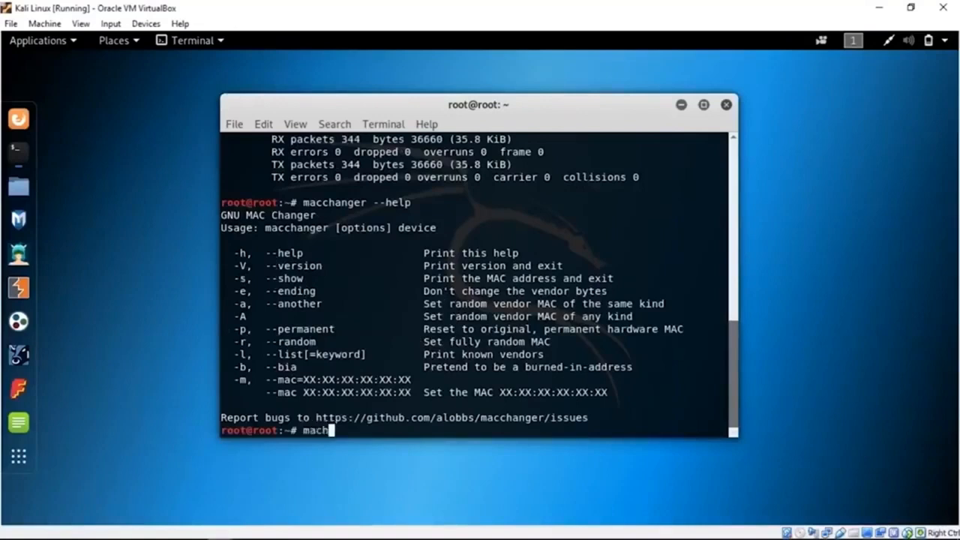
text(macchanger -s et)
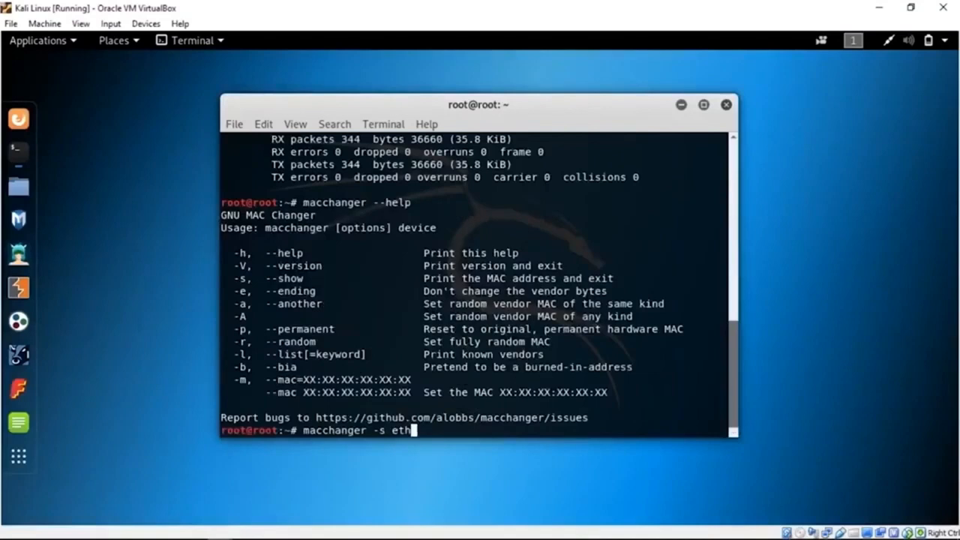
text(h)
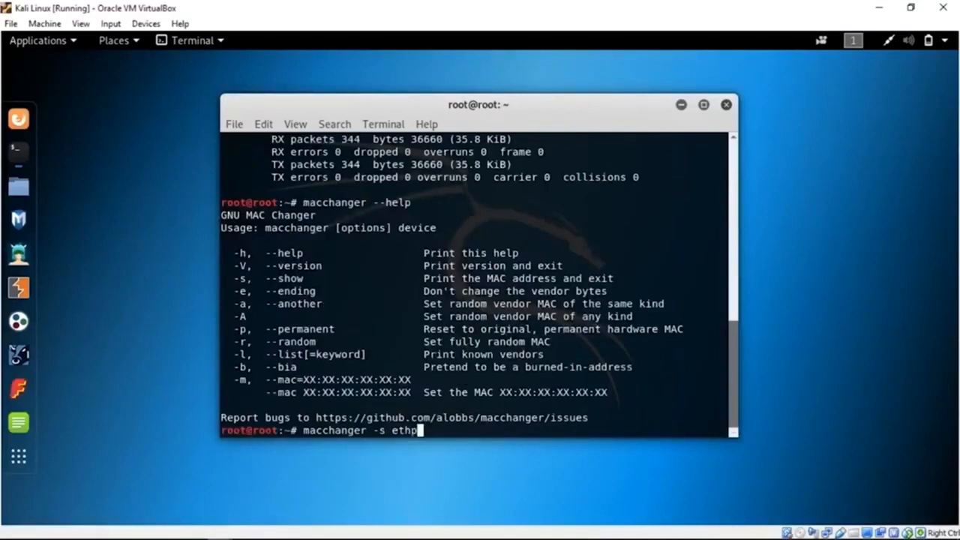
text(0)
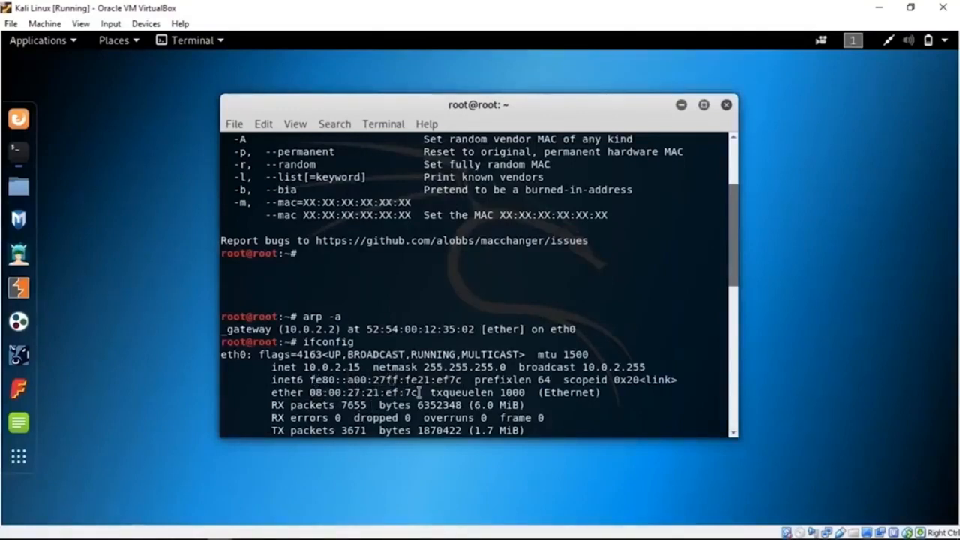
text(macchanger -s eth0)
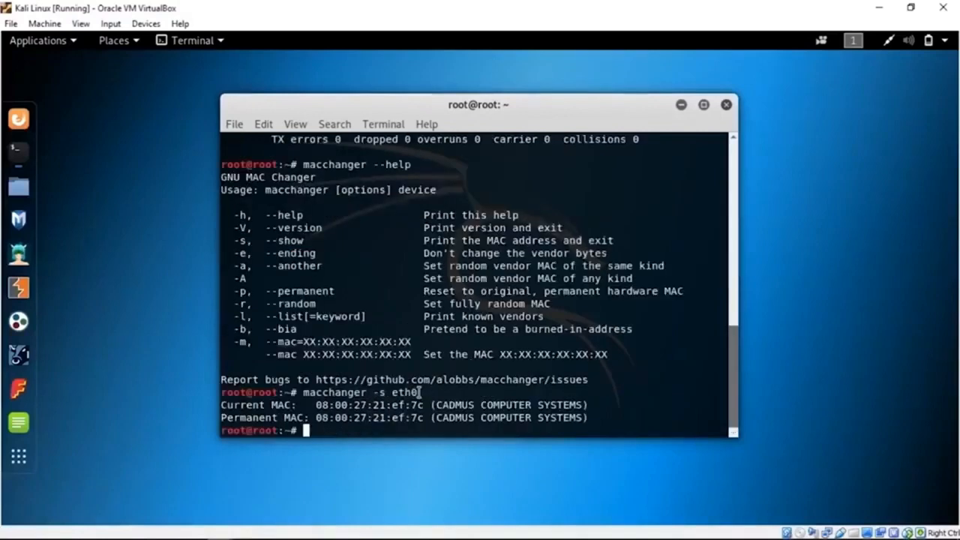
mouse_move(420, 392)
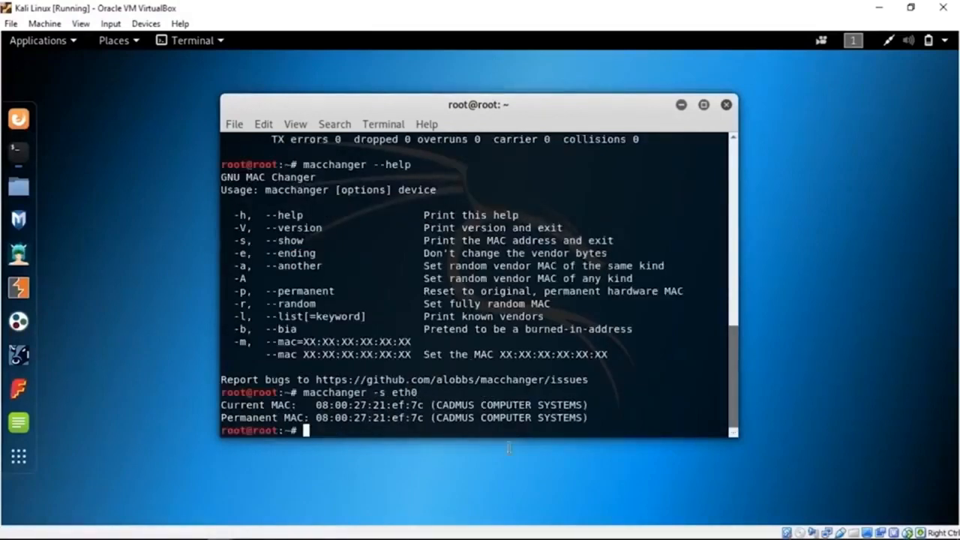
mouse_move(359, 203)
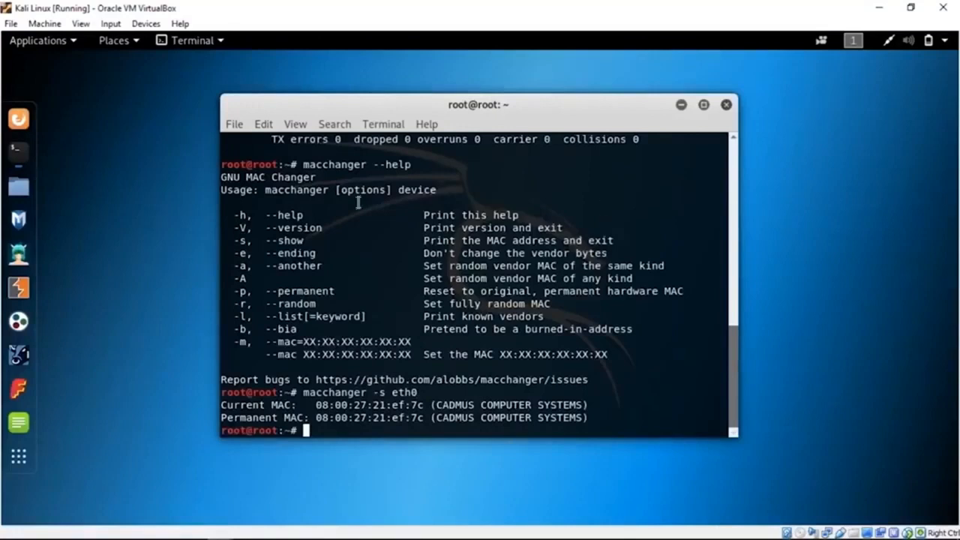
mouse_move(168, 233)
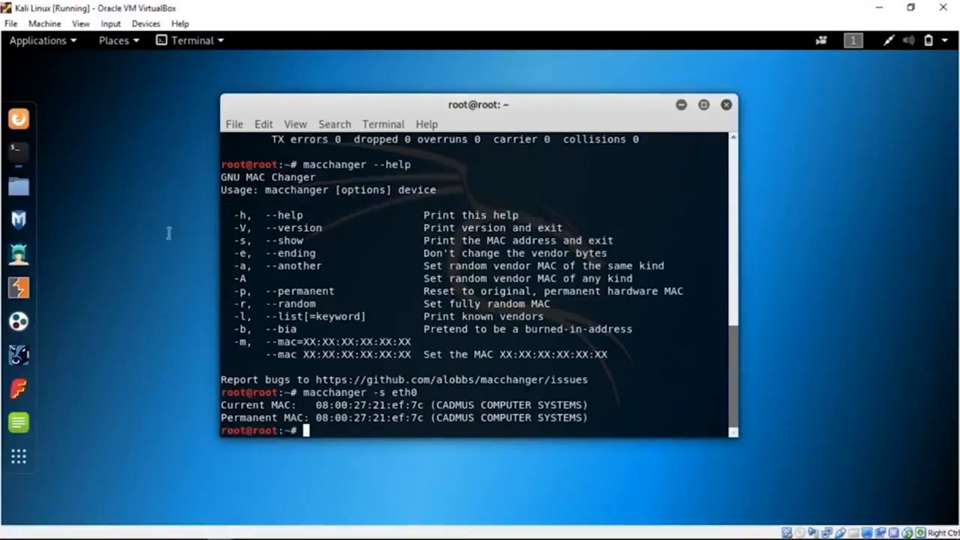
mouse_move(259, 255)
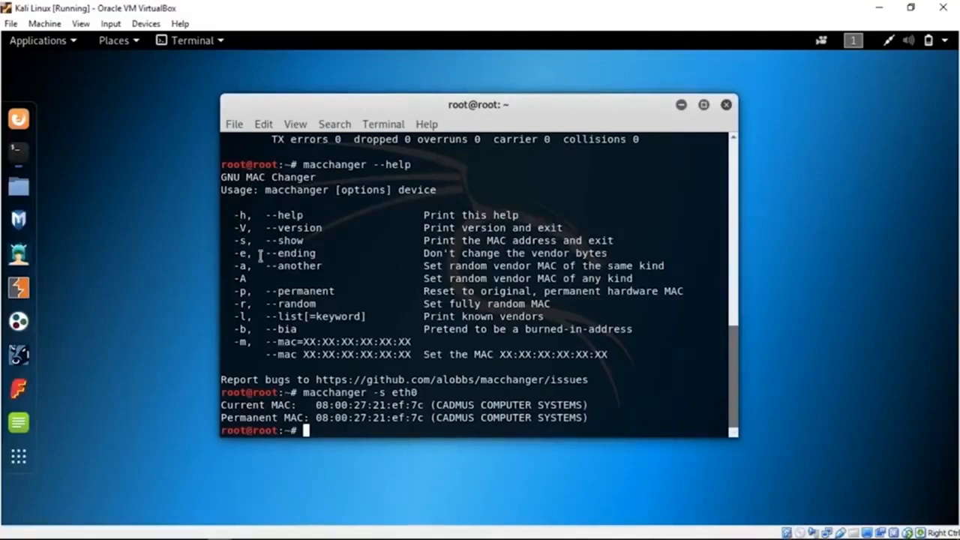
mouse_move(334, 349)
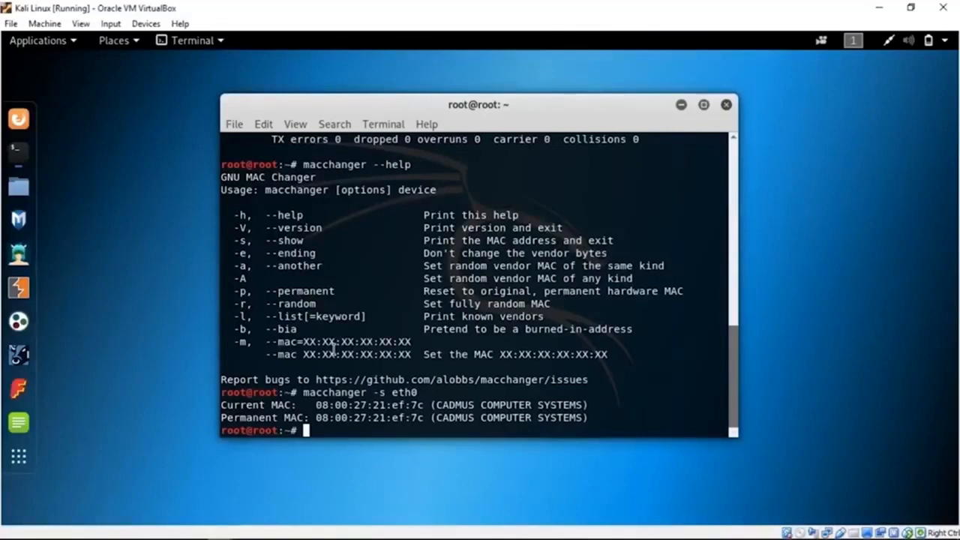
- Print the numbered vendor MAC prefix list with macchanger -l
text(macchanger)
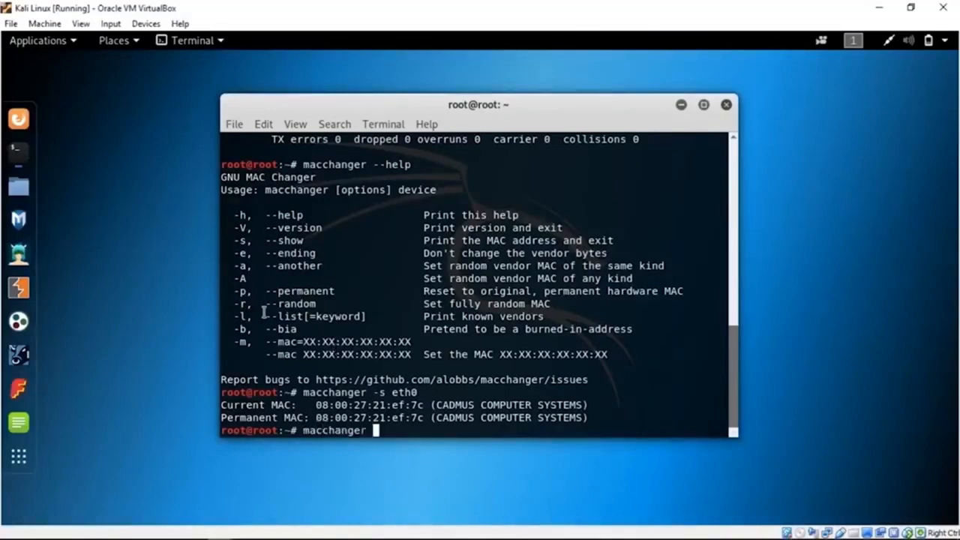
text(-l)
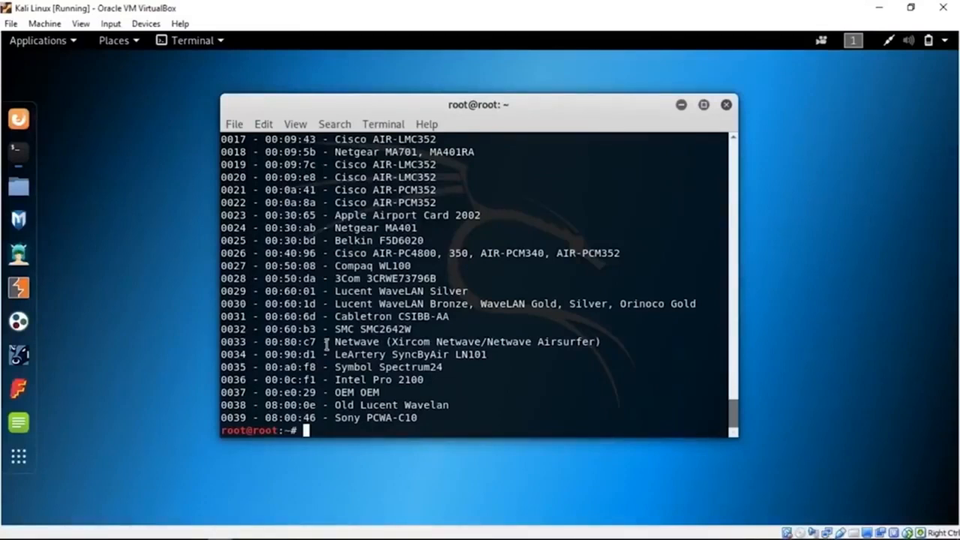
text(m)
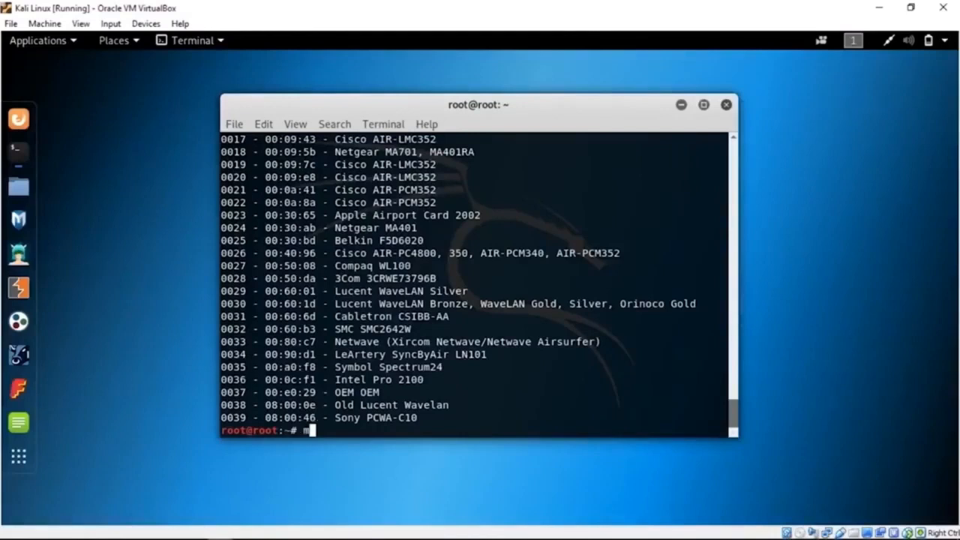
text(ac)
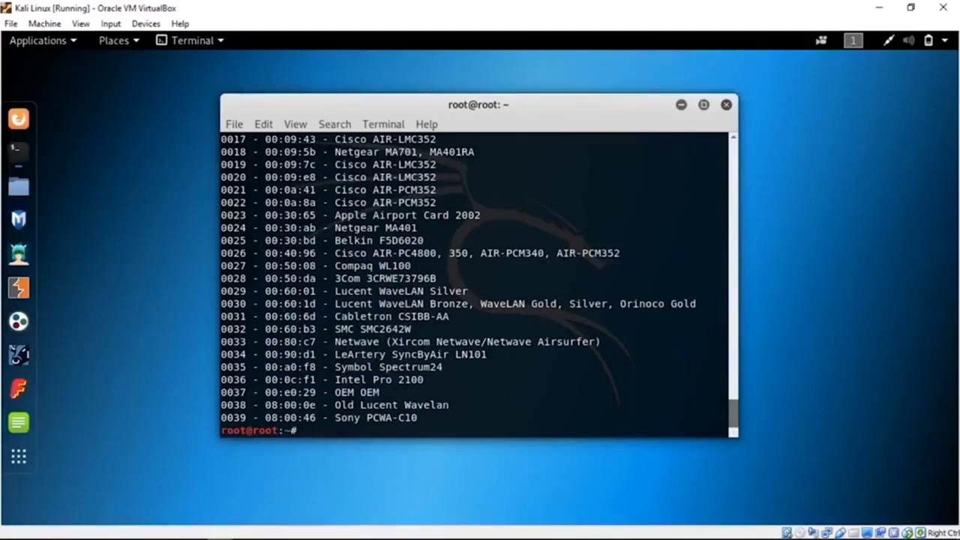
- Review macchanger --help, then give eth0 the random MAC f6:c6:49:5e:0a:40
text(c)
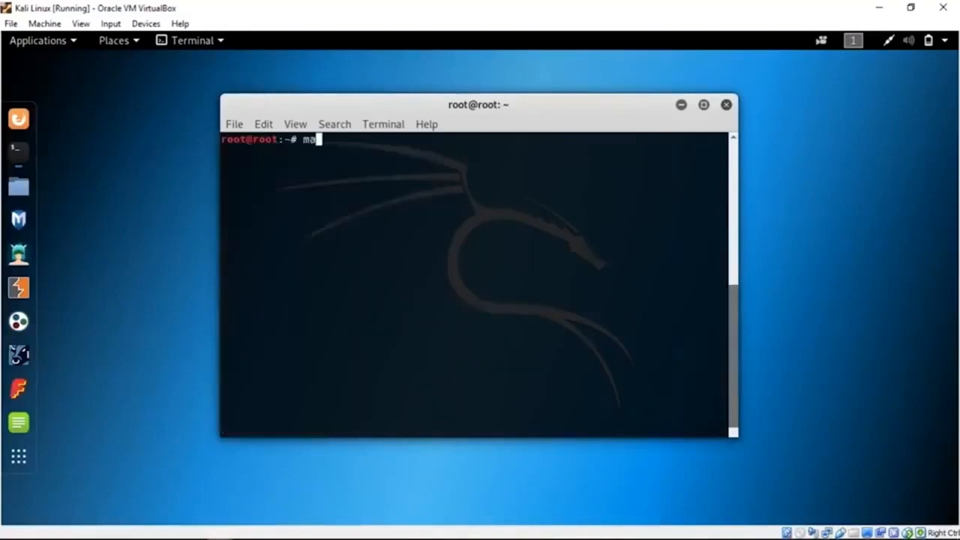
text(changer -)
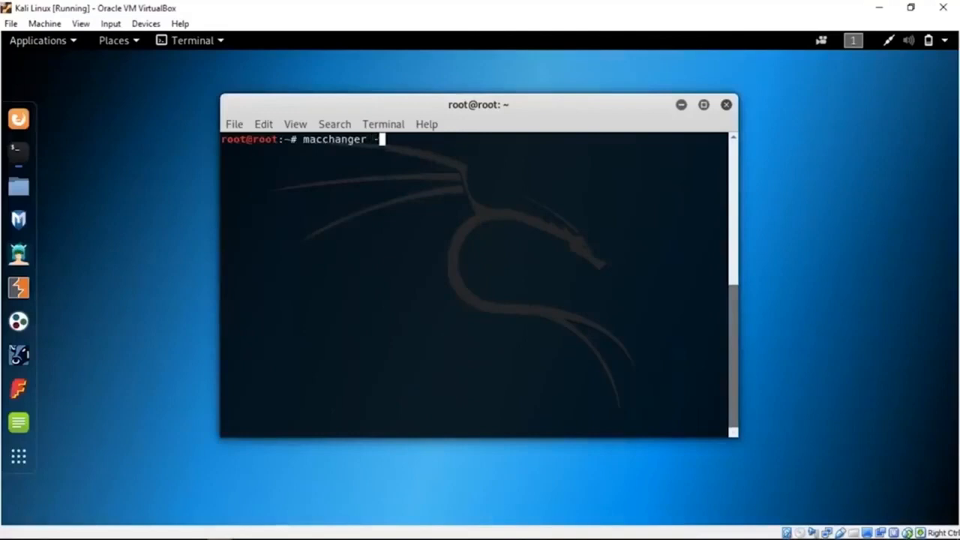
key(Return)
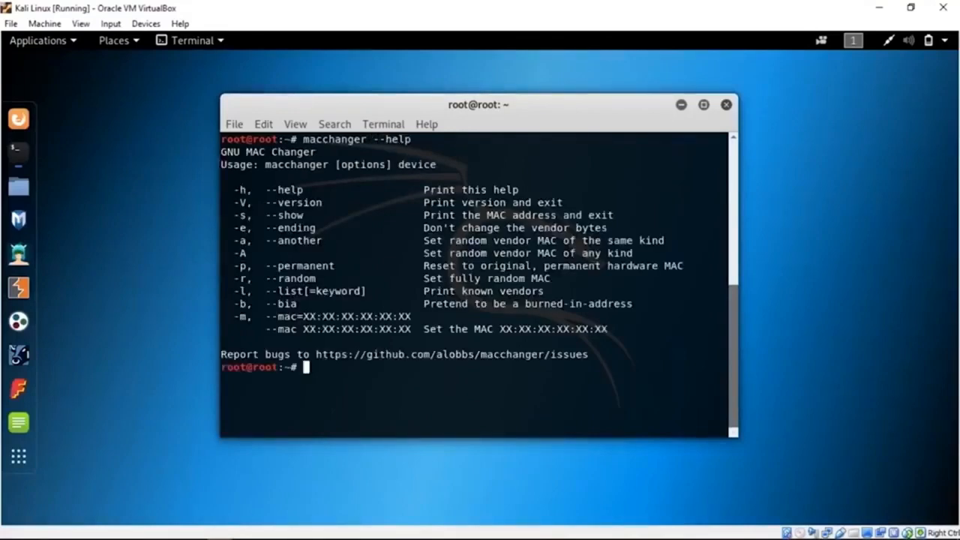
text(macchanger -r e)
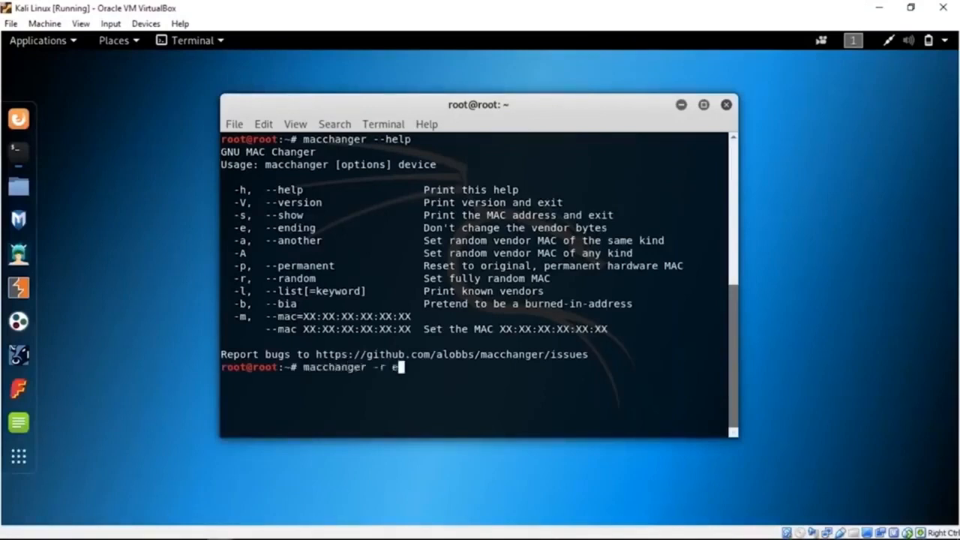
text(th0)
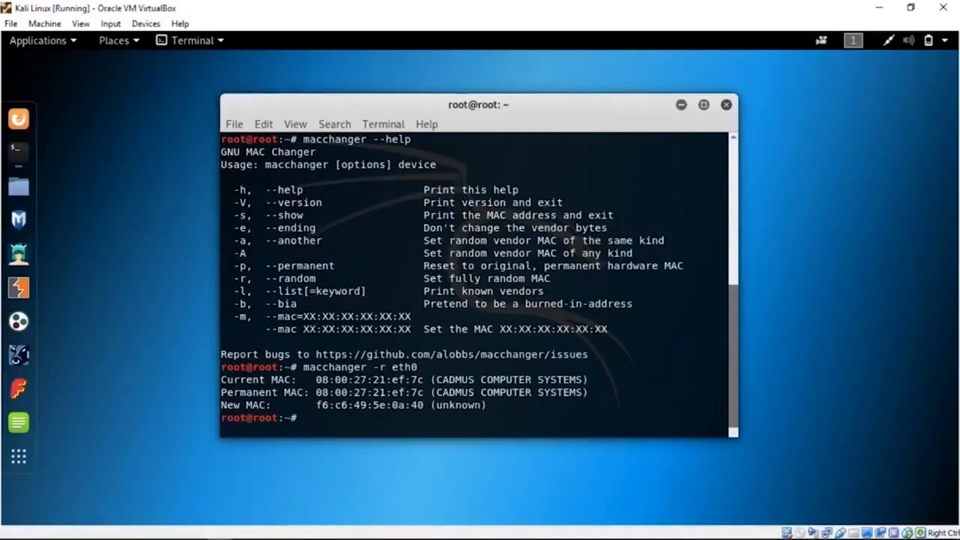
- Verify with ifconfig, grep ether and macchanger -s that eth0 uses f6:c6:49:5e:0a:40
text(ifconfig)
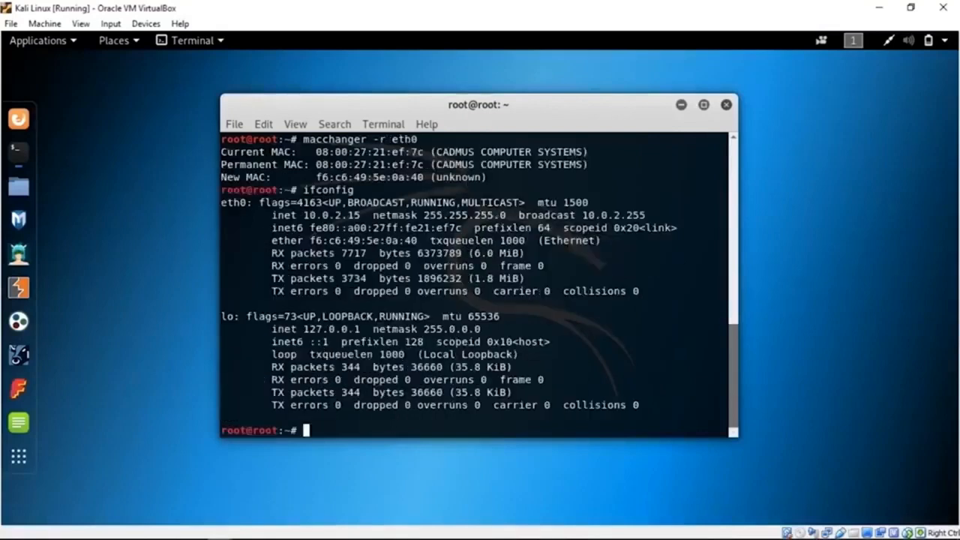
mouse_move(255, 254)
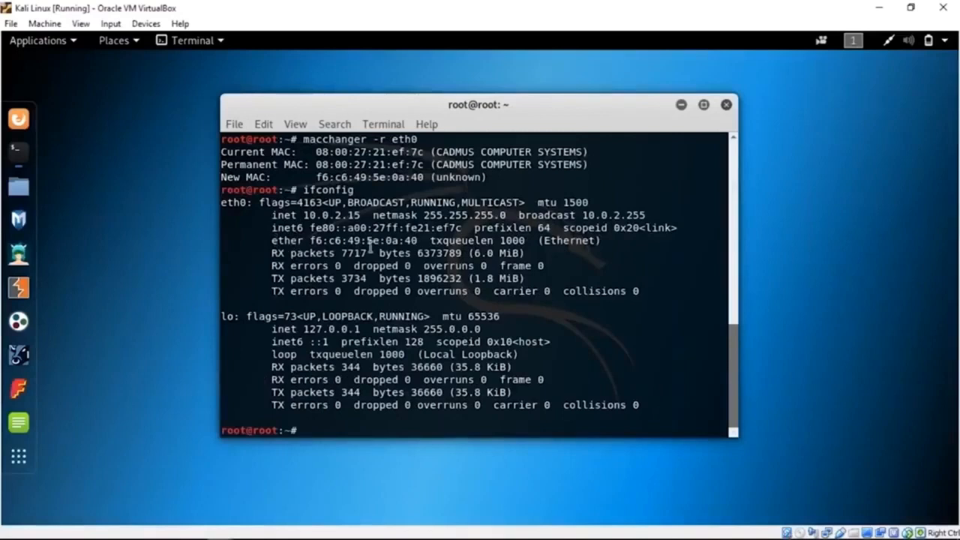
text(ifconfig | grep ethe)
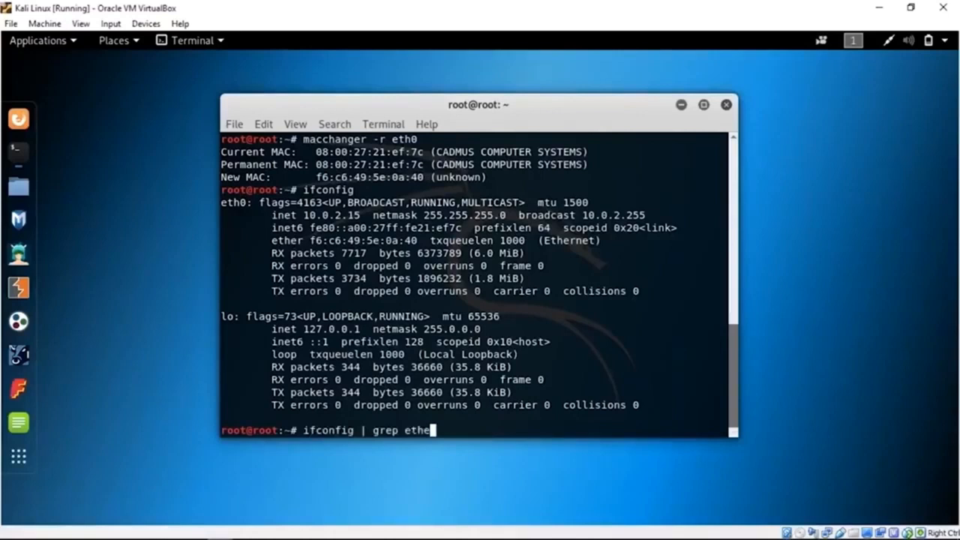
key(Return)
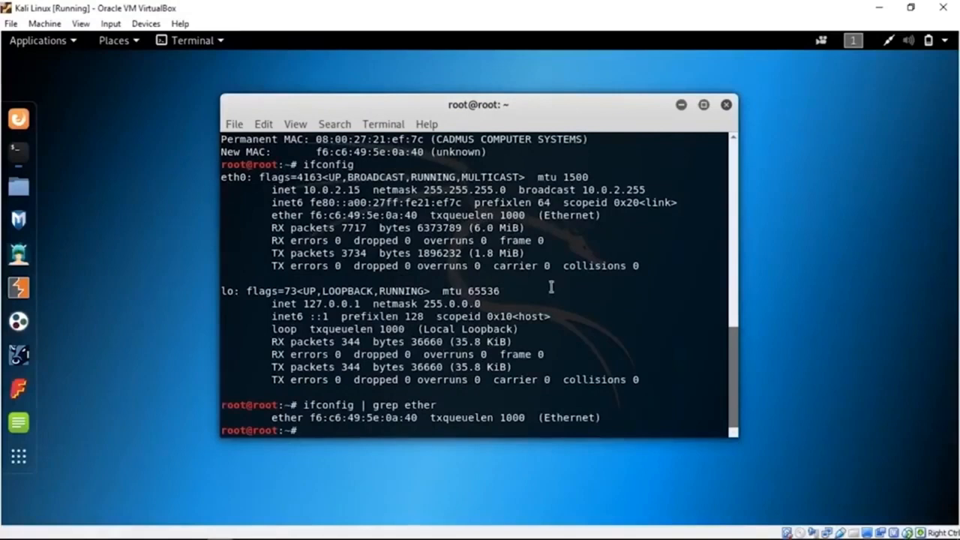
text(macchanger -s eth0)
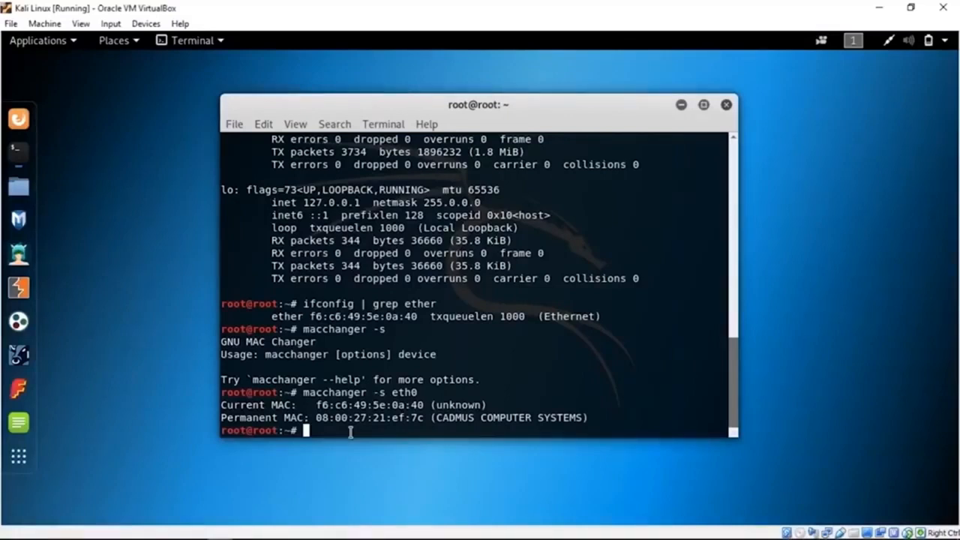
mouse_move(790, 152)
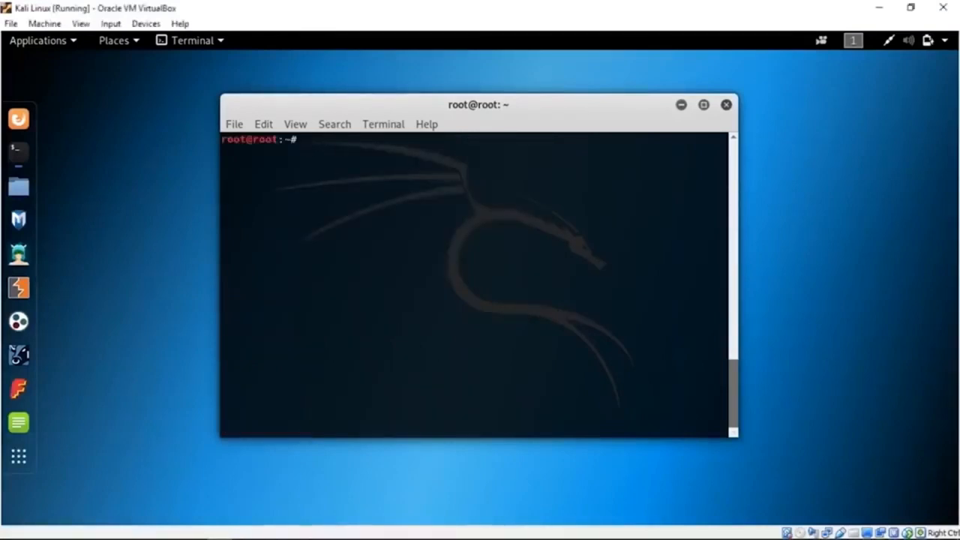
- Check crontab help and root's empty job list, then start crontab -e in nano
text(crontab --help)
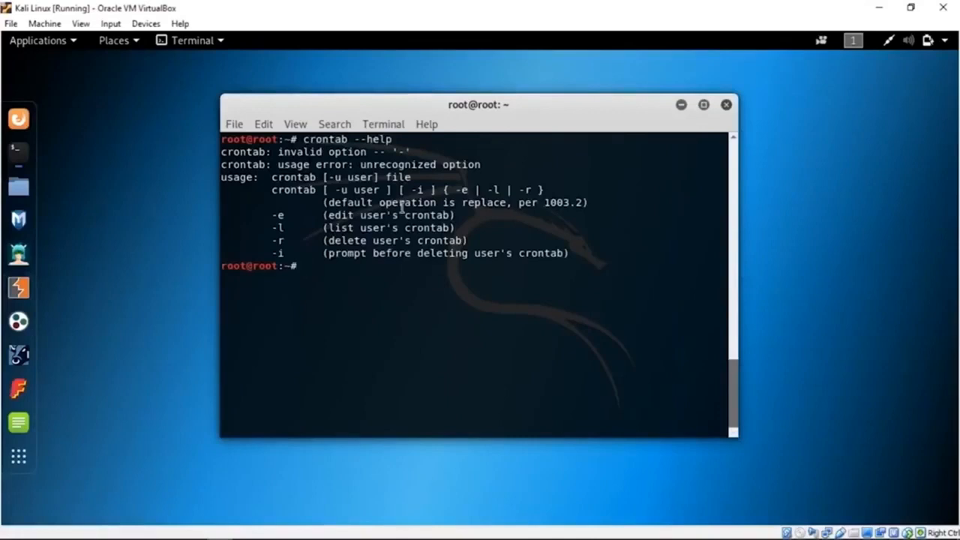
mouse_move(278, 219)
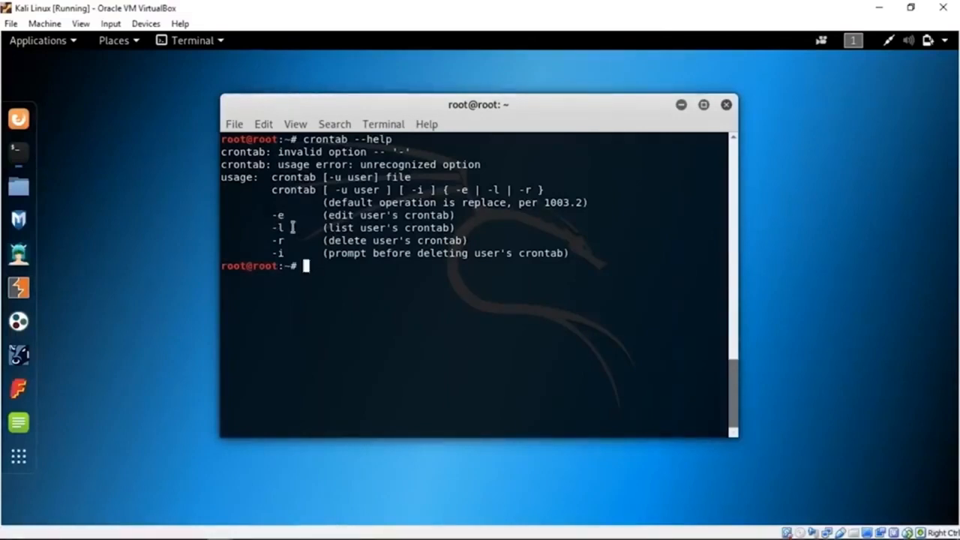
text(crontab -l)
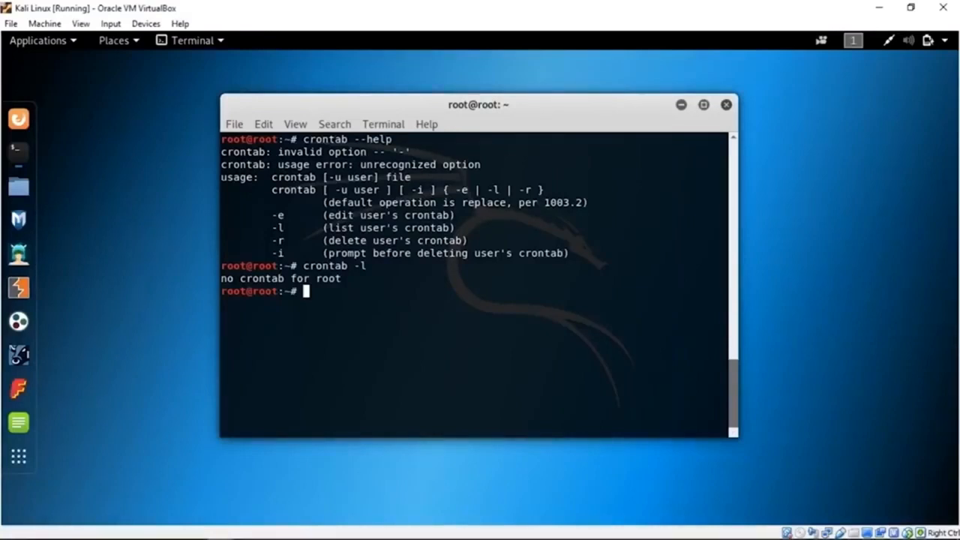
text(crontab -e)
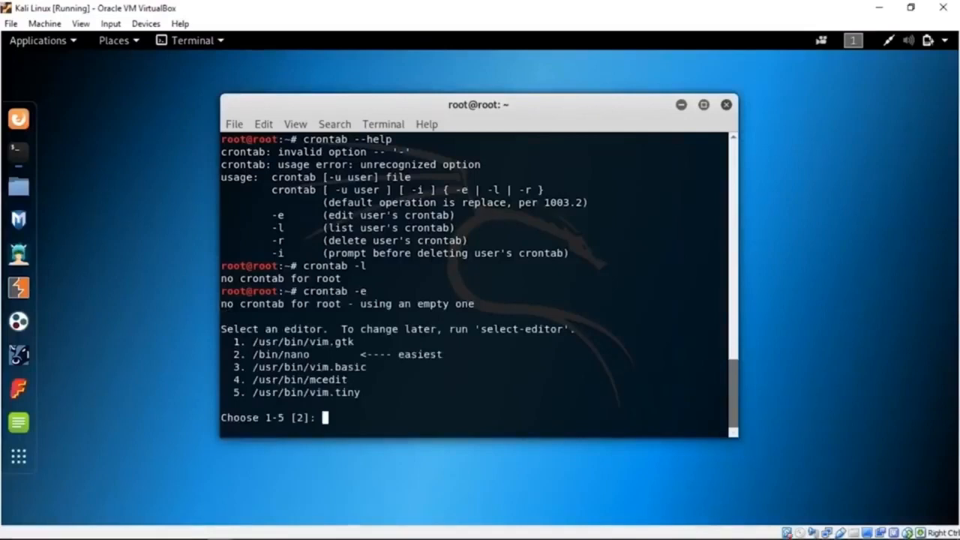
key(Return)
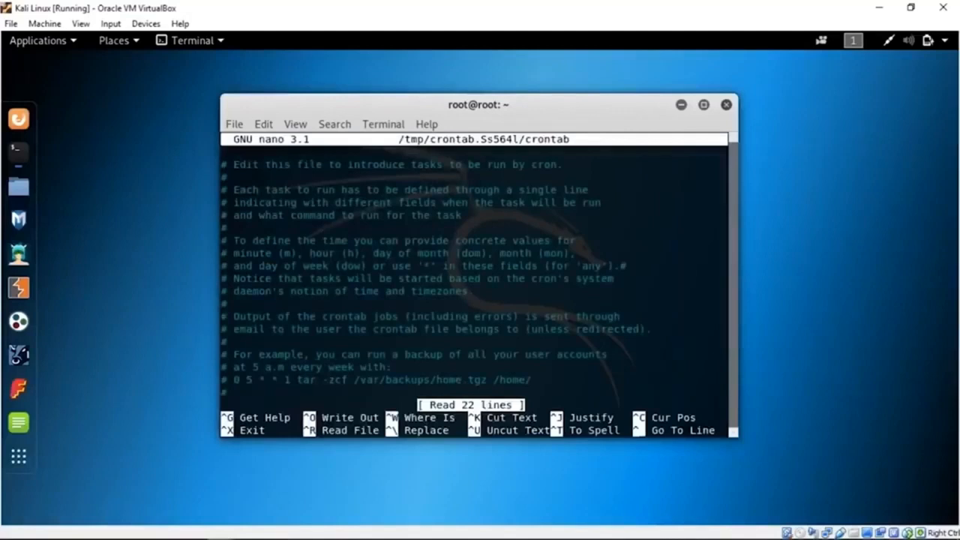
scroll(down, 3)
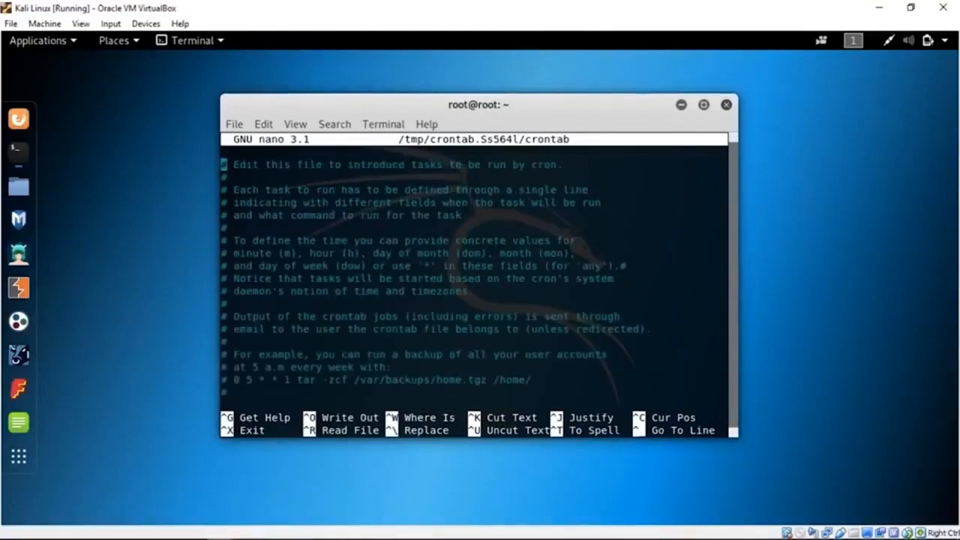
scroll(down, 3)
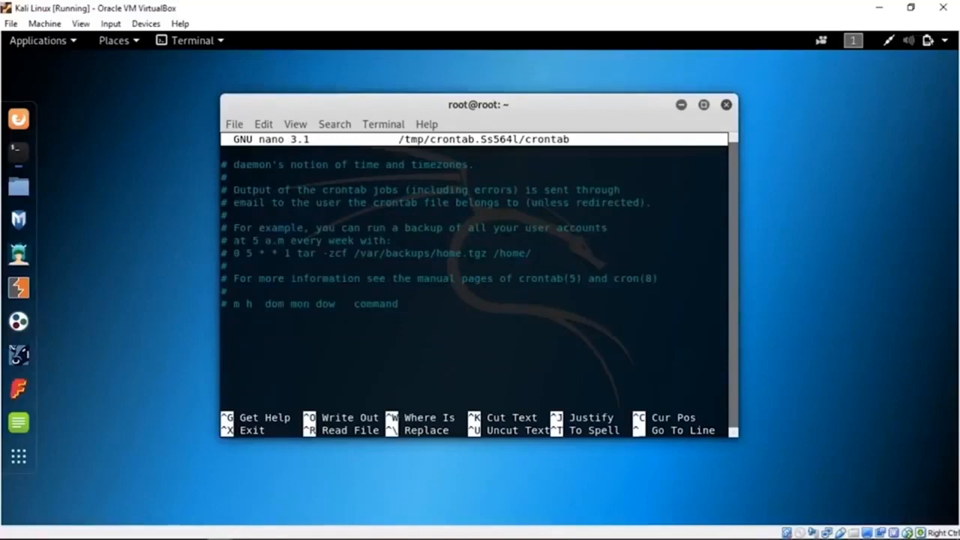
text(@reboot maccha)
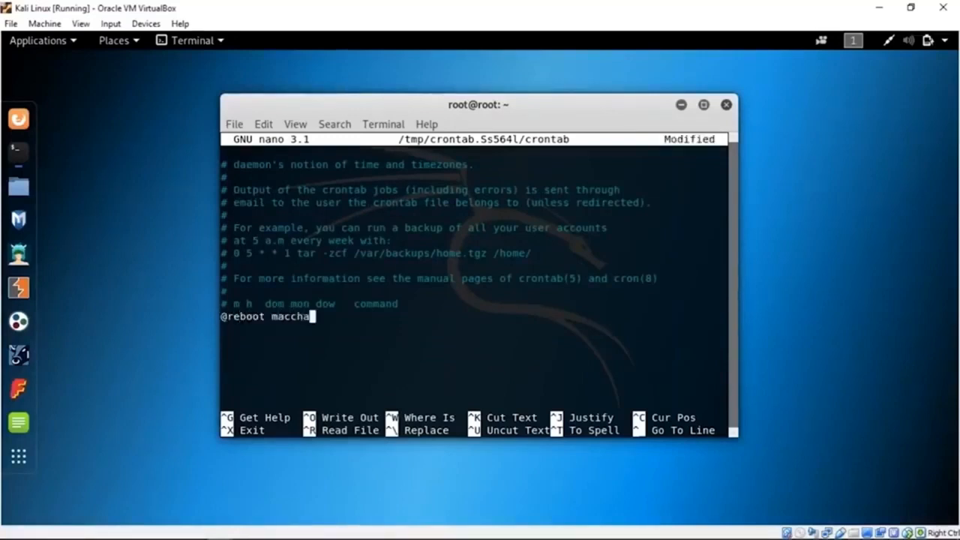
text(ger -r e)
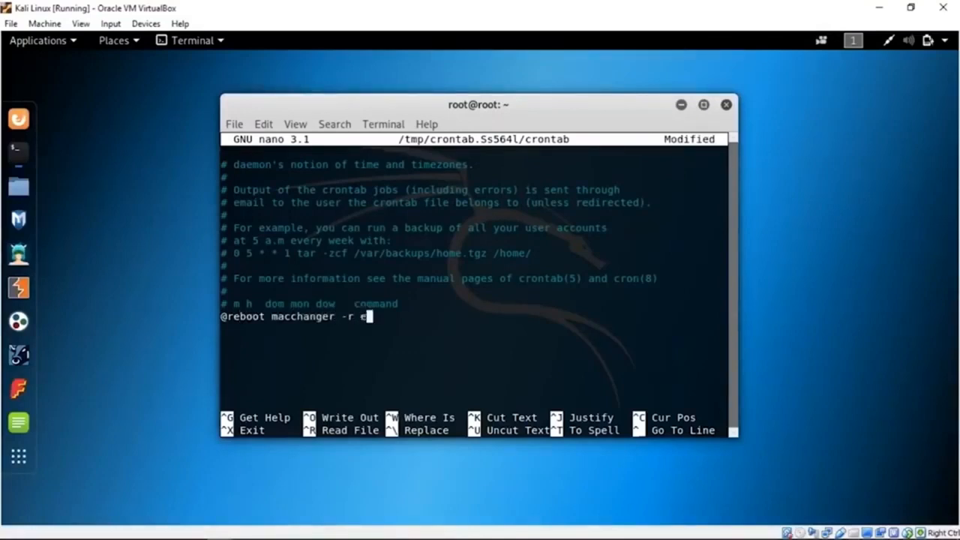
text(th0)
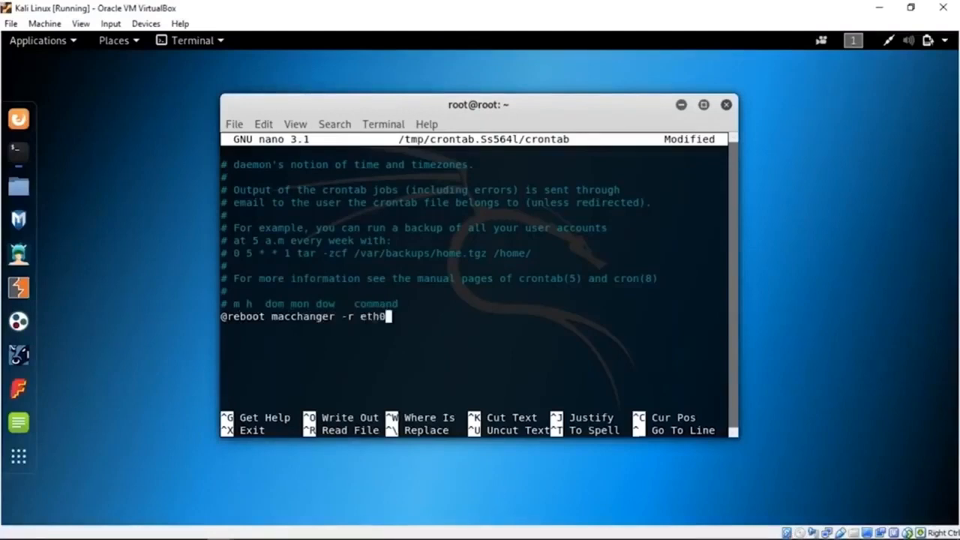
key(ctrl+o)
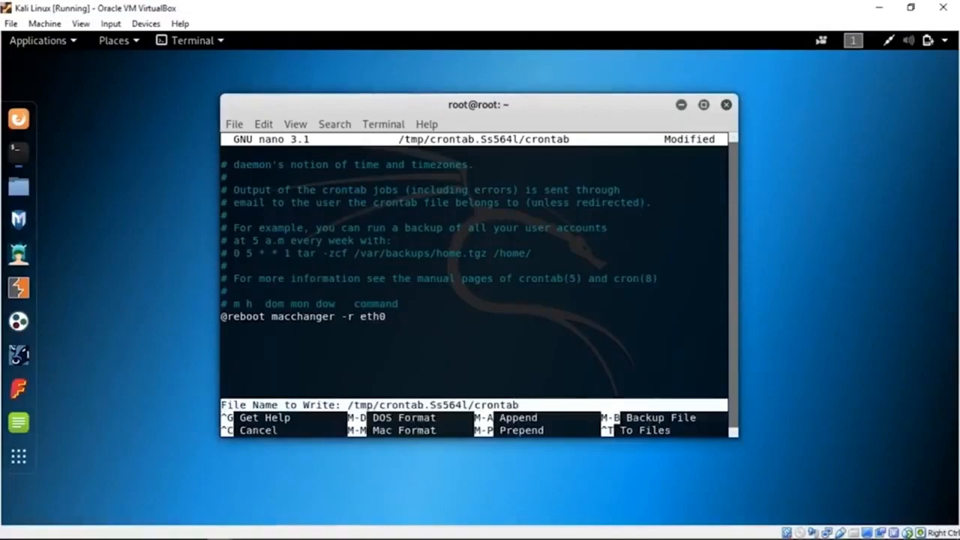
key(Return)
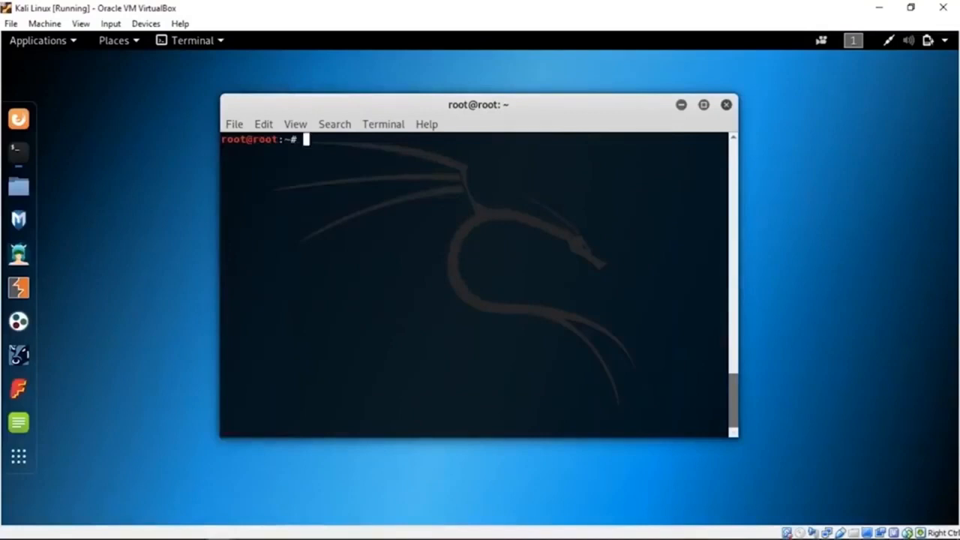
- Confirm eth0 still shows MAC f6:c6:49:5e:0a:40 with ifconfig | grep ether, then reboot the VM
text(ifconfig | grep ether)
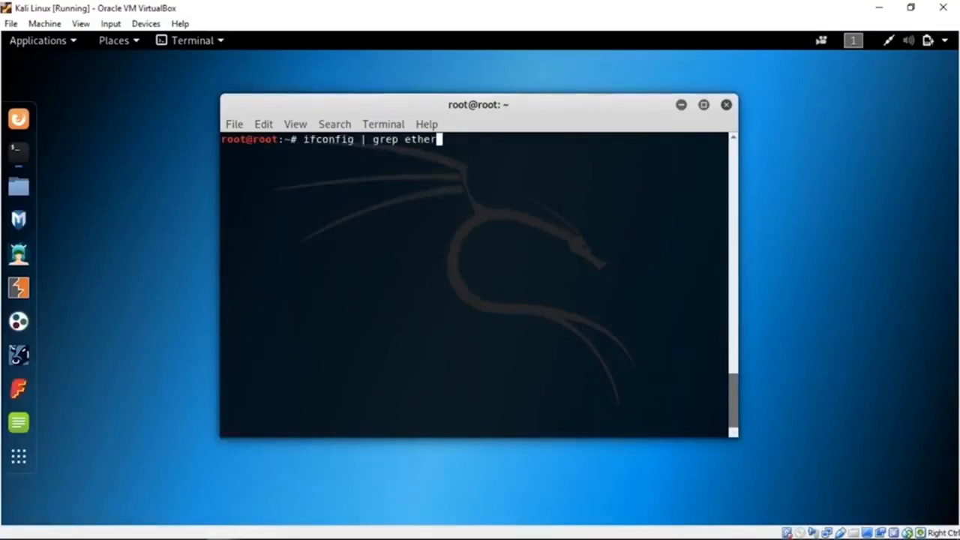
key(Return)
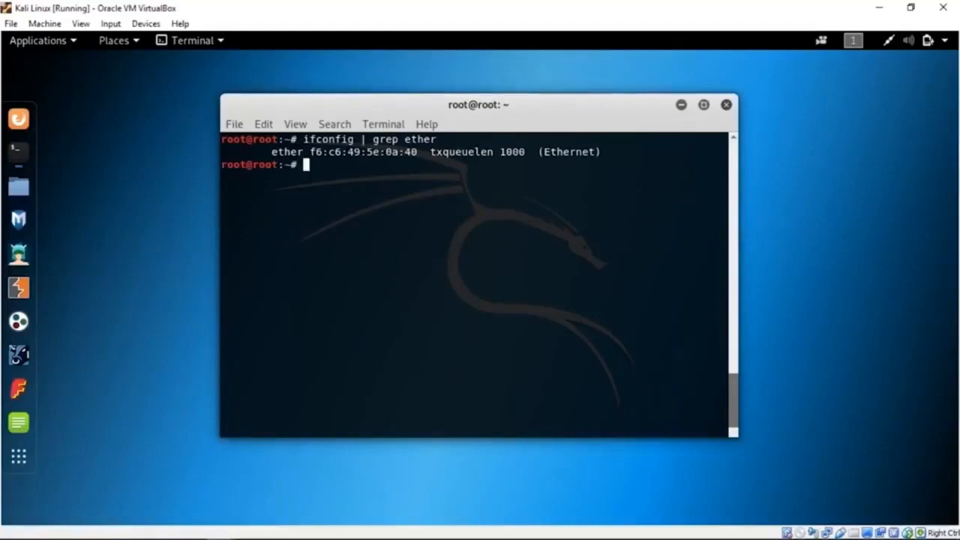
text(rebppot)
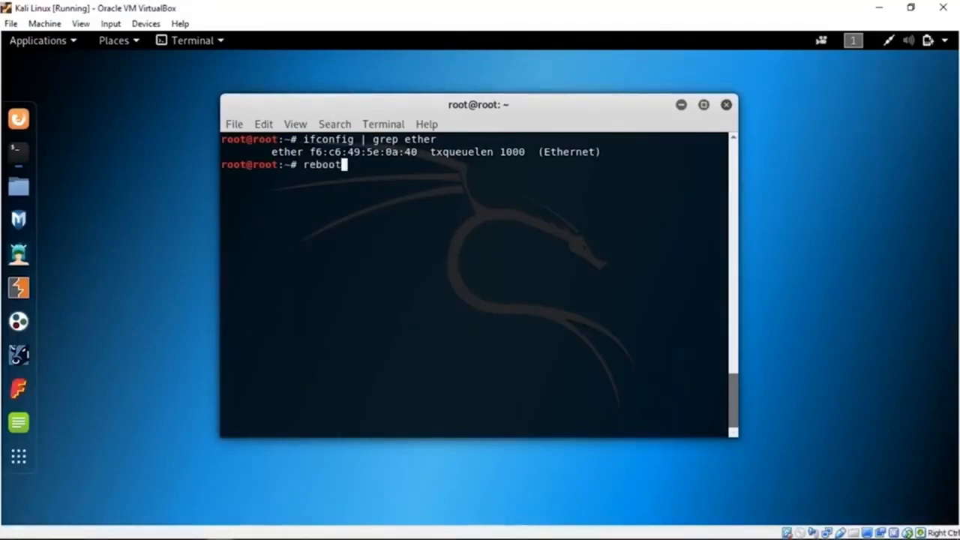
key(Return)
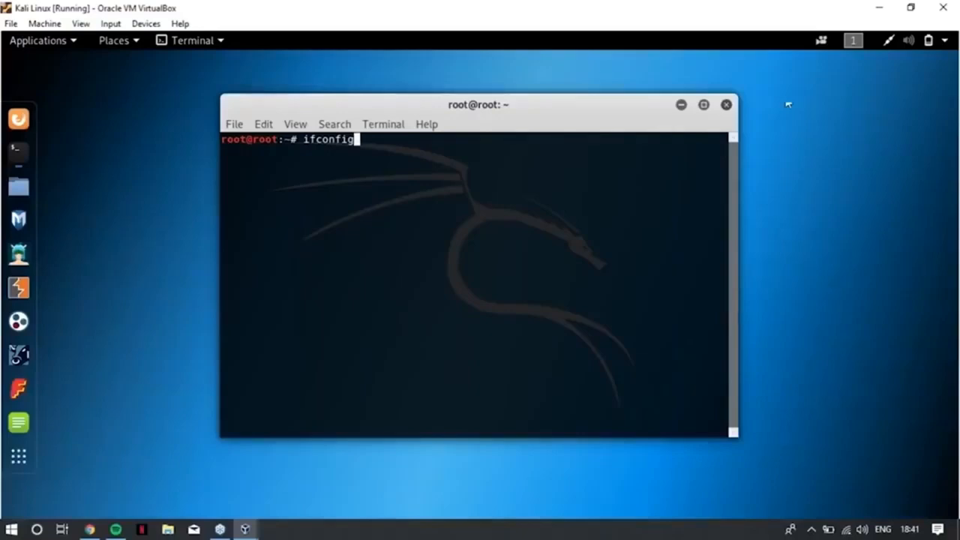
- Extend the post-reboot ifconfig command with '| grep' to filter for the hardware address
text(| grep)
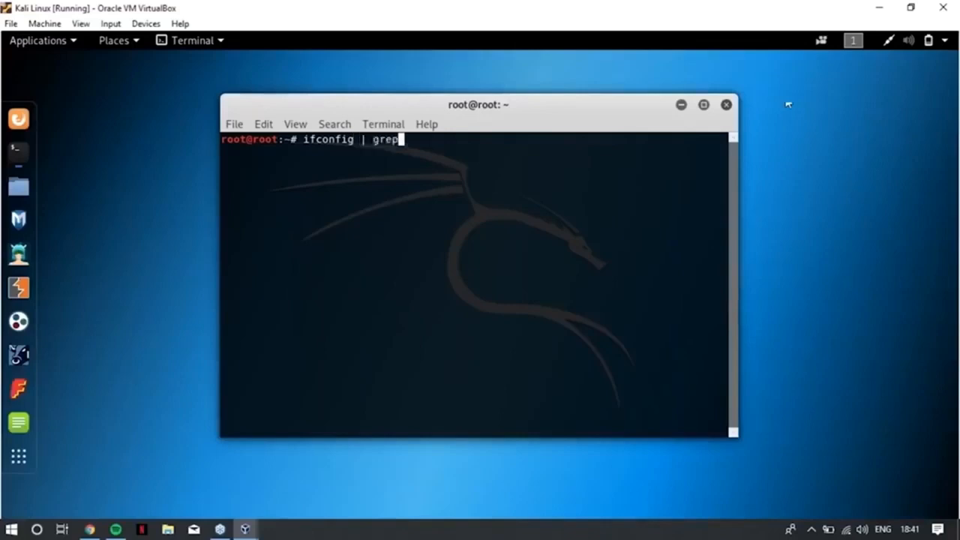